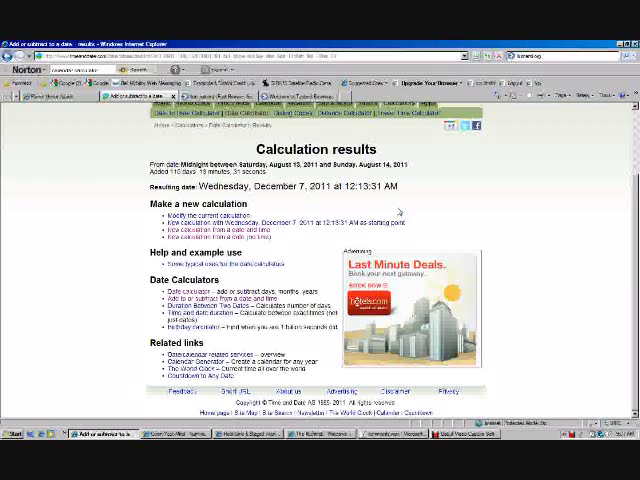
pyautogui.moveTo(398, 204)
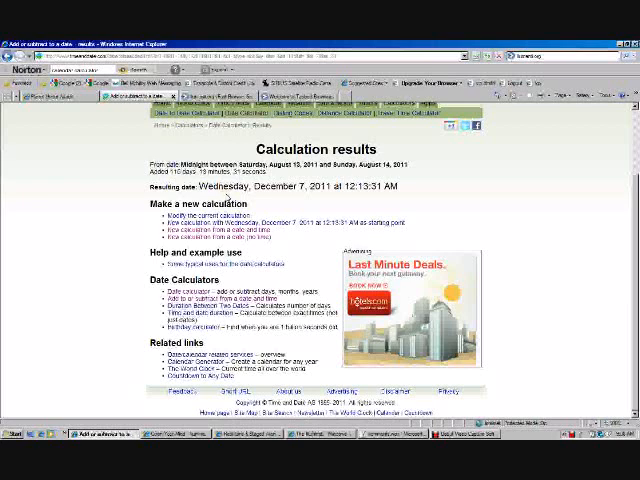
pyautogui.moveTo(326, 196)
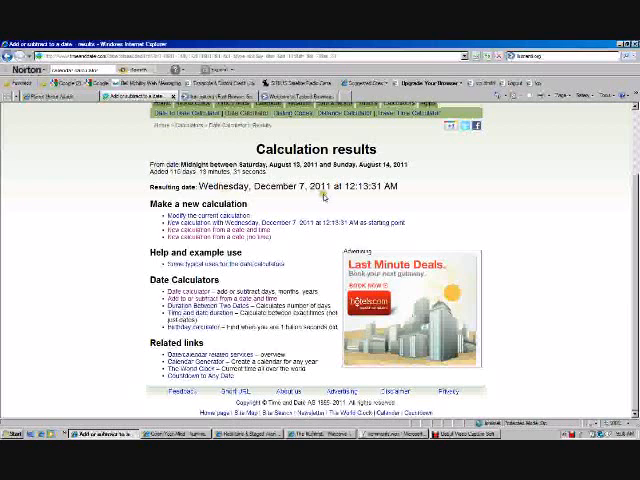
pyautogui.moveTo(368, 192)
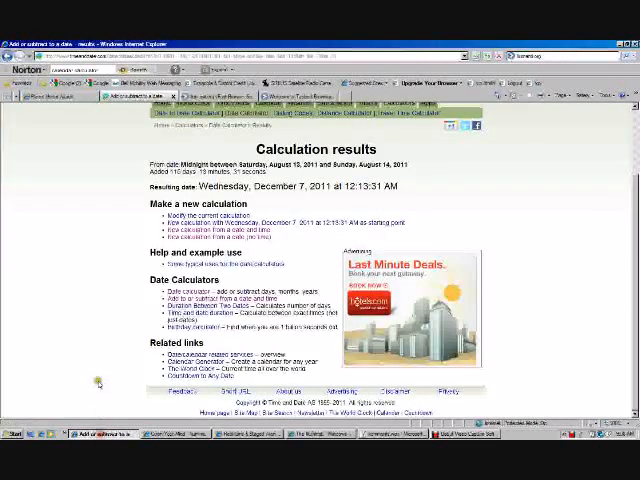
pyautogui.moveTo(196, 276)
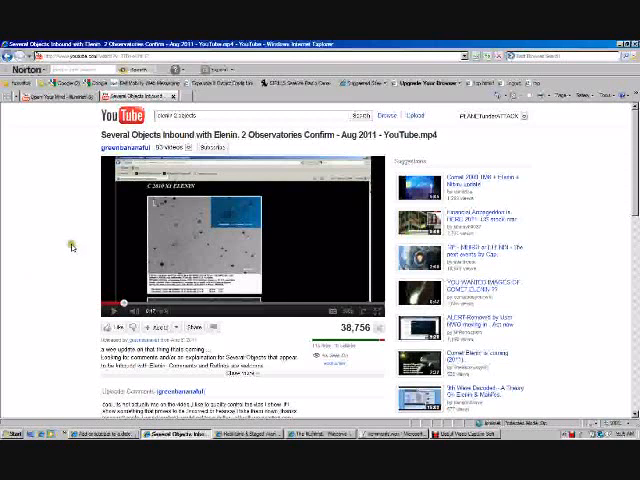
pyautogui.moveTo(72, 244)
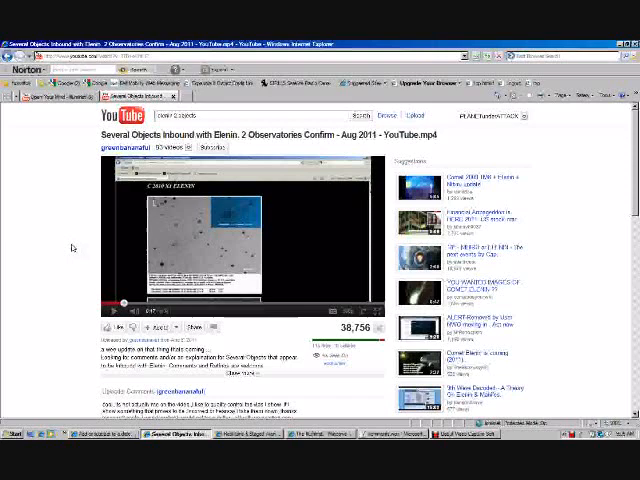
pyautogui.moveTo(72, 246)
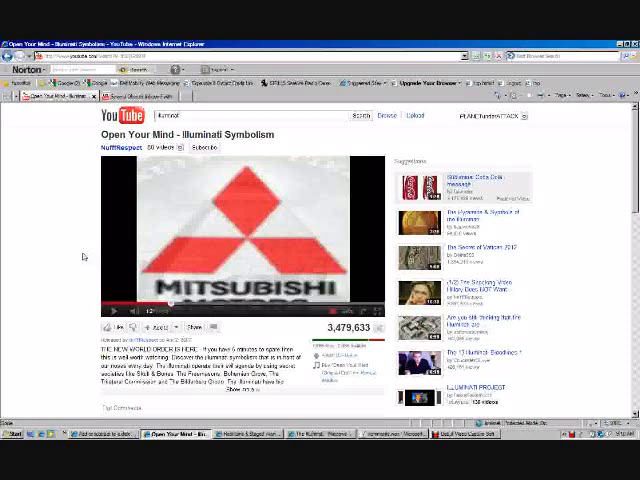
pyautogui.moveTo(248, 408)
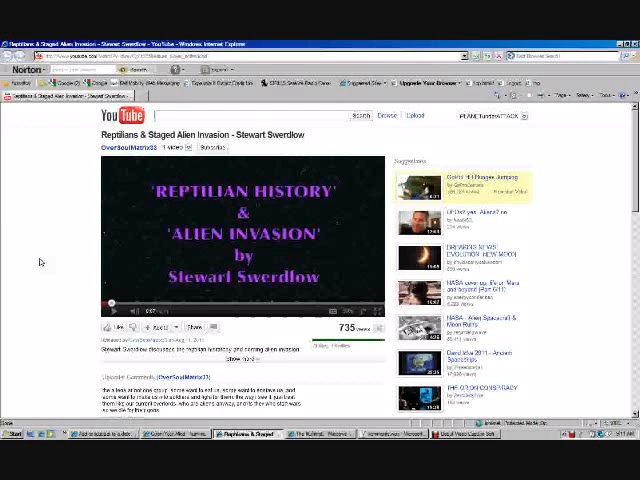
pyautogui.moveTo(70, 292)
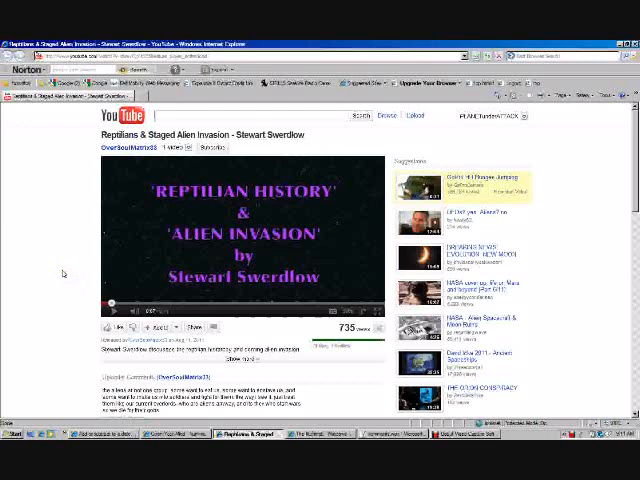
pyautogui.moveTo(88, 302)
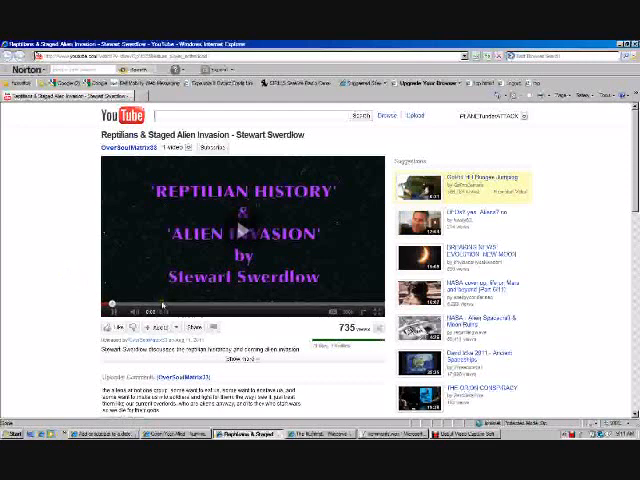
# Show the 'Reptilians & Staged Alien Invasion' YouTube video with its title card on screen.
pyautogui.click(242, 236)
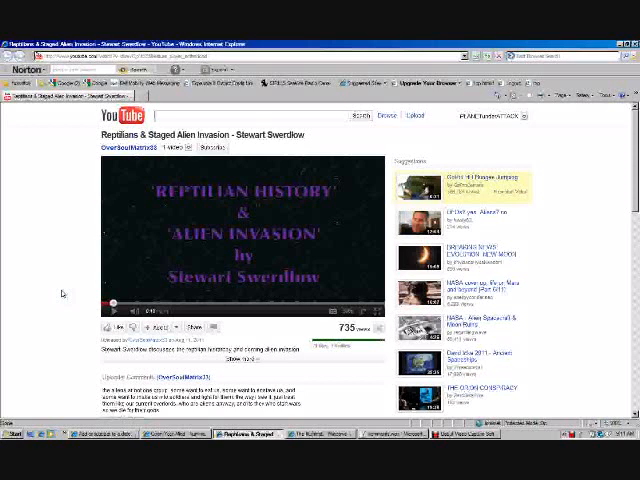
pyautogui.moveTo(56, 290)
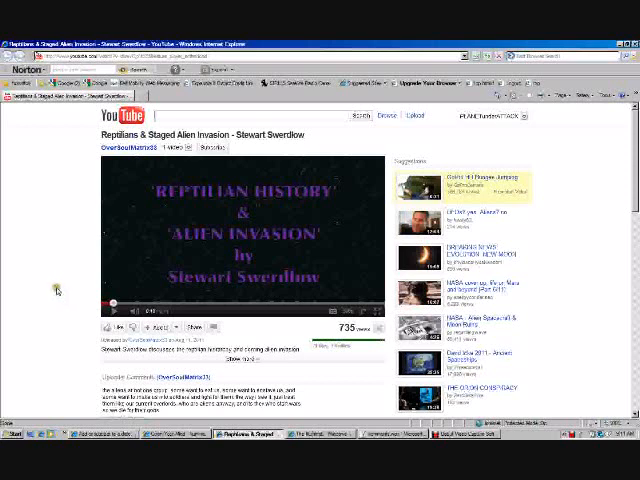